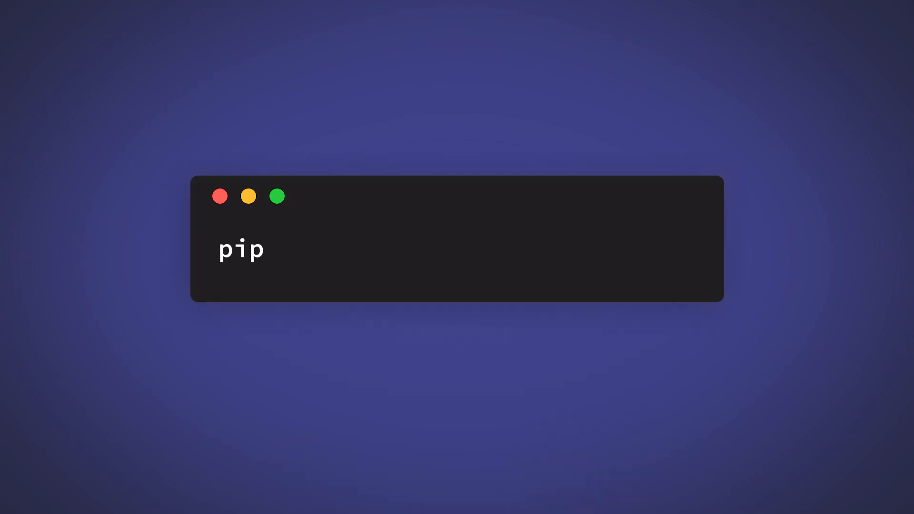
Step: Install streamlit and start a new terminal to run main.py locally
{"action": "type", "text": "install streamlit"}
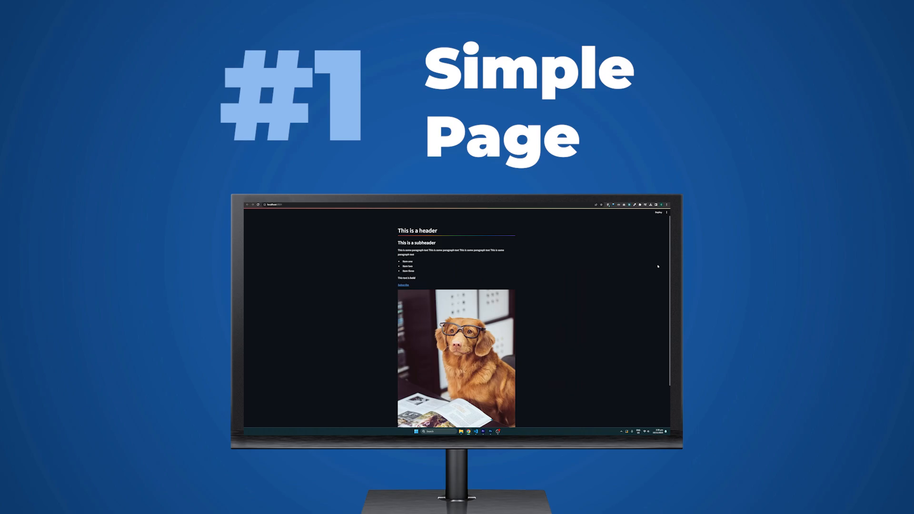
{"action": "mouse_move", "coordinate": [598, 267]}
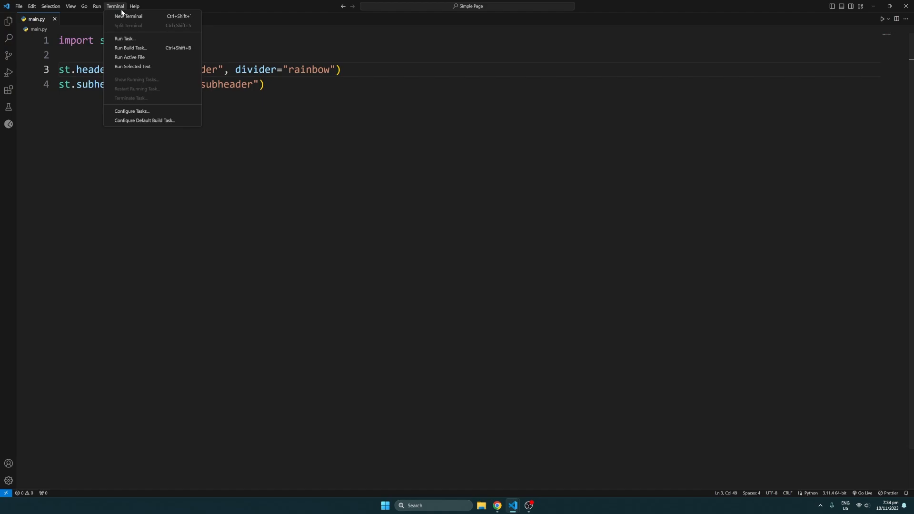
{"action": "left_click", "coordinate": [128, 17]}
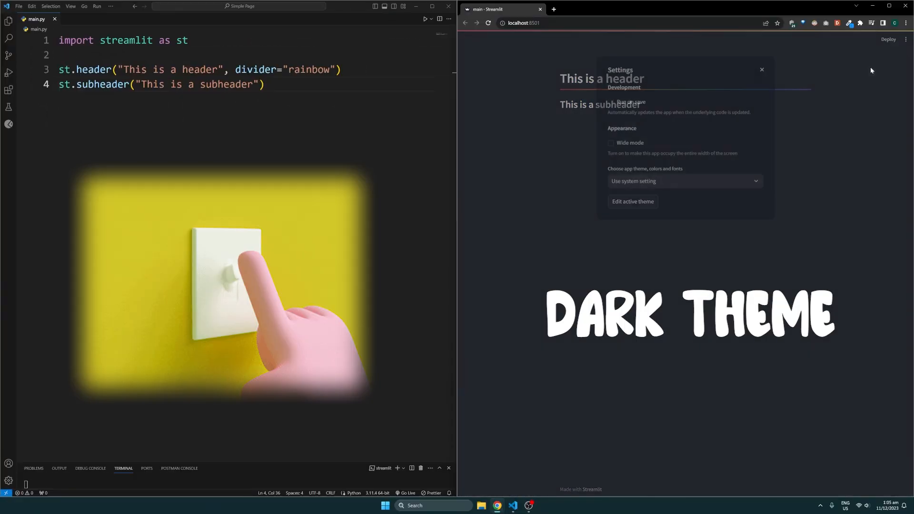
Step: Save the st.markdown block with paragraph, bullets, bold text and Subscribe link
{"action": "left_click", "coordinate": [761, 70]}
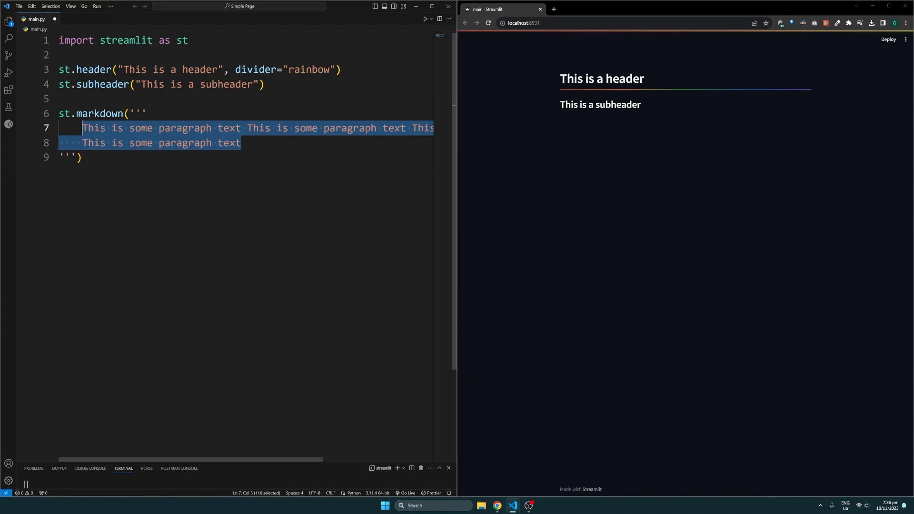
{"action": "key", "text": "ctrl+s"}
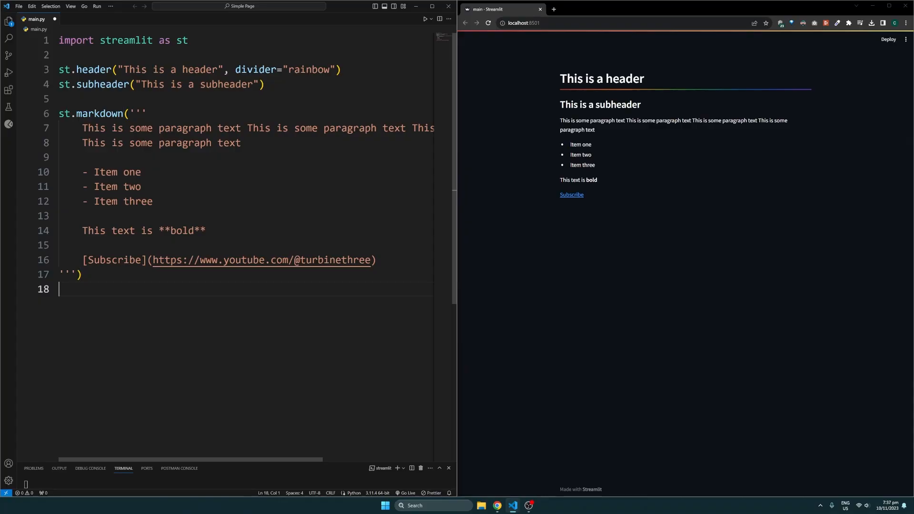
Step: Show an Unsplash image with st.image, then load example_img.jpg via Image.open and display it
{"action": "type", "text": "st.image()"}
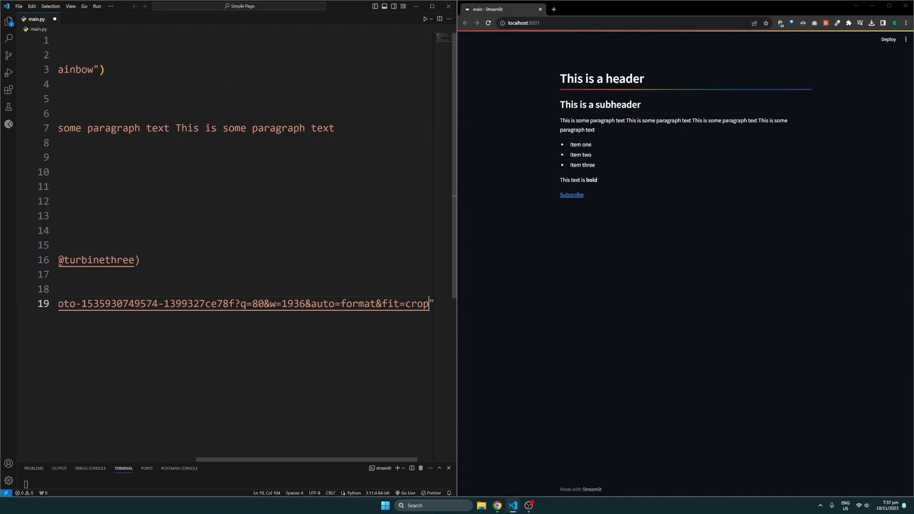
{"action": "key", "text": "ctrl+s"}
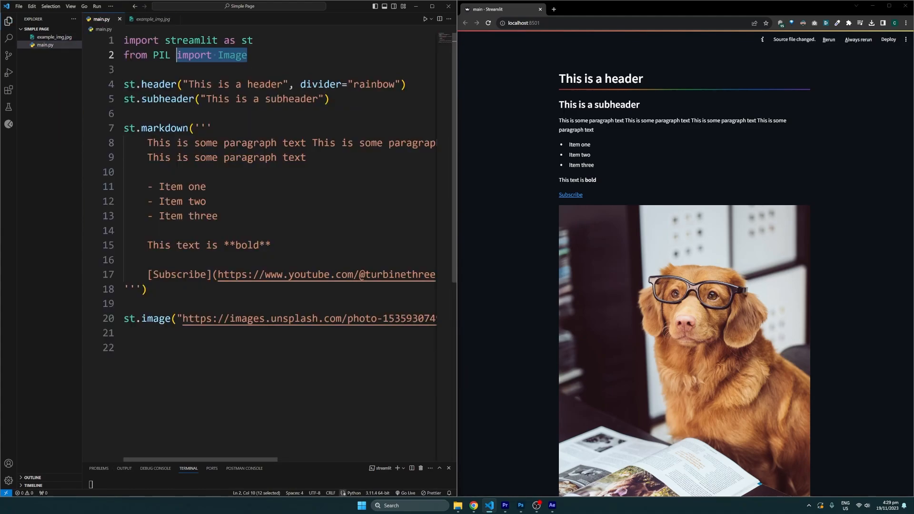
{"action": "type", "text": "example_img = Image.open(\"example_img.jpg\")"}
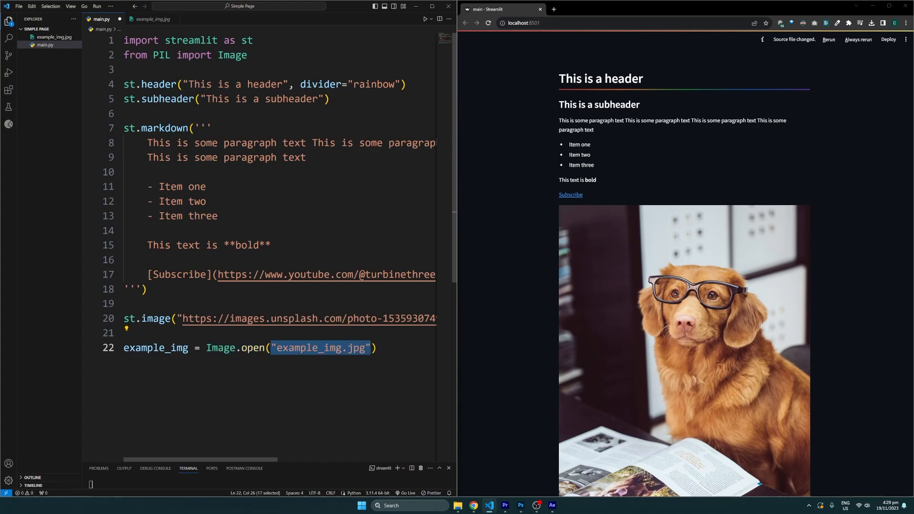
{"action": "type", "text": "st.image(example_img)"}
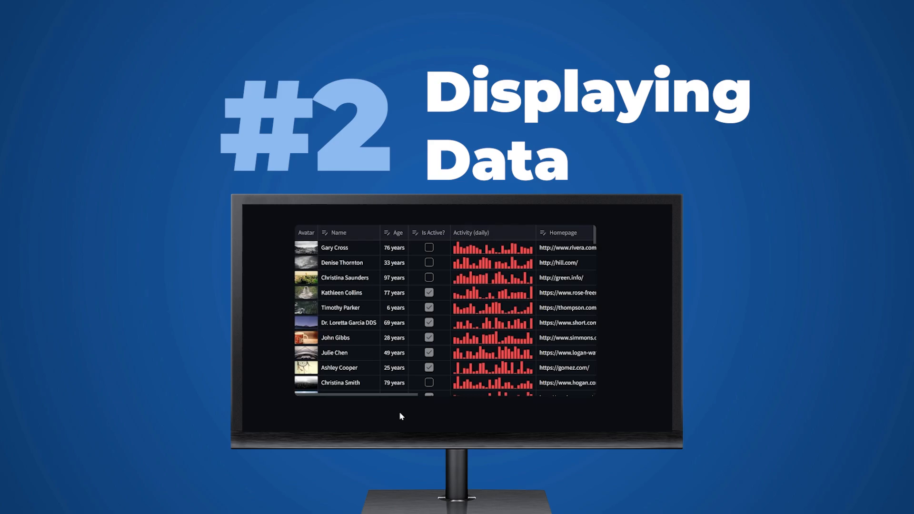
Step: Scroll through the pandas (software) Wikipedia article
{"action": "scroll", "scroll_direction": "down", "scroll_amount": 3}
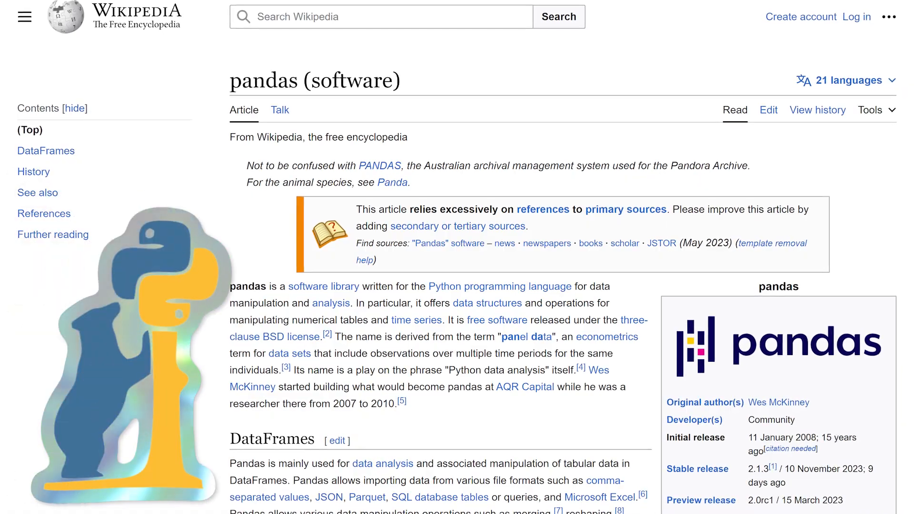
{"action": "scroll", "scroll_direction": "down", "scroll_amount": 3}
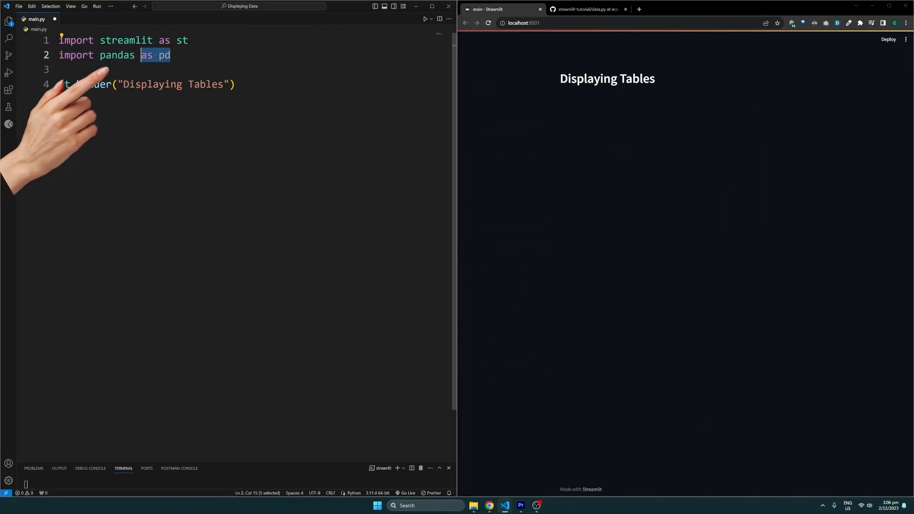
Step: Bring the product DataFrame from GitHub and render it with st.dataframe(df) in the app
{"action": "left_click", "coordinate": [586, 9]}
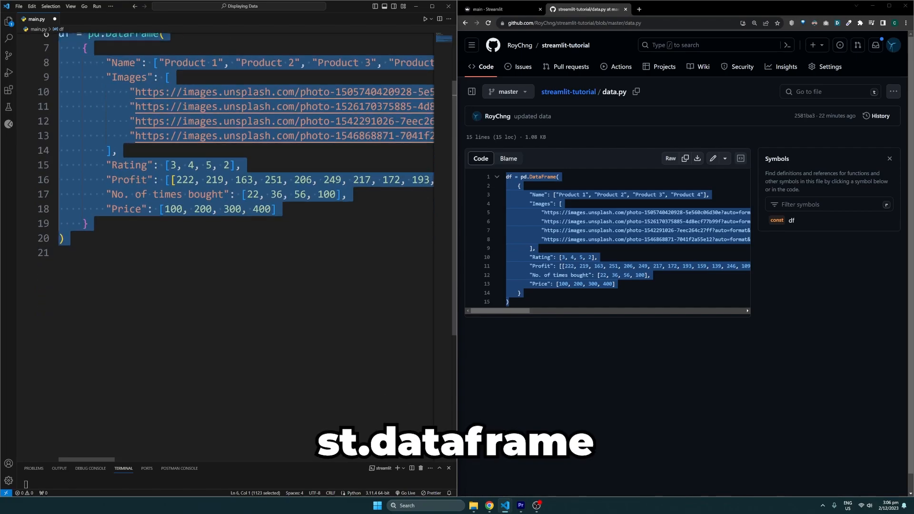
{"action": "type", "text": "st.dataframe(df)"}
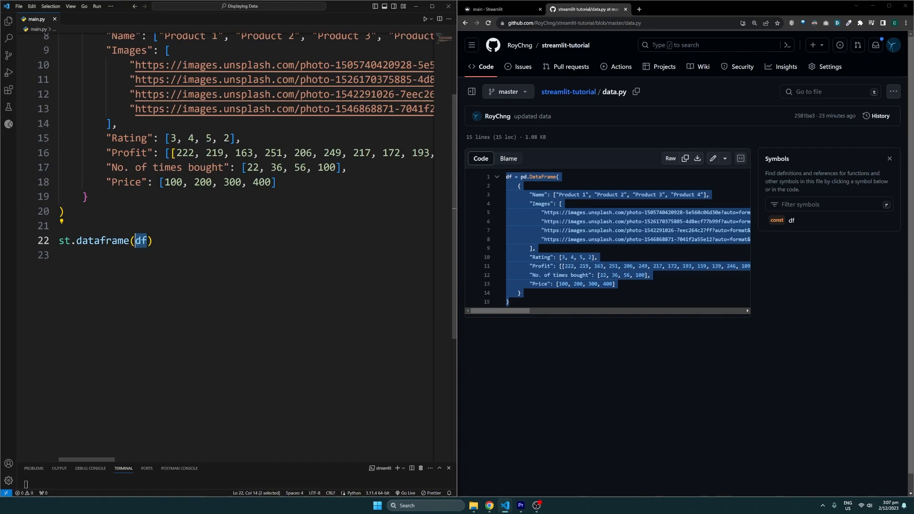
{"action": "left_click", "coordinate": [492, 8]}
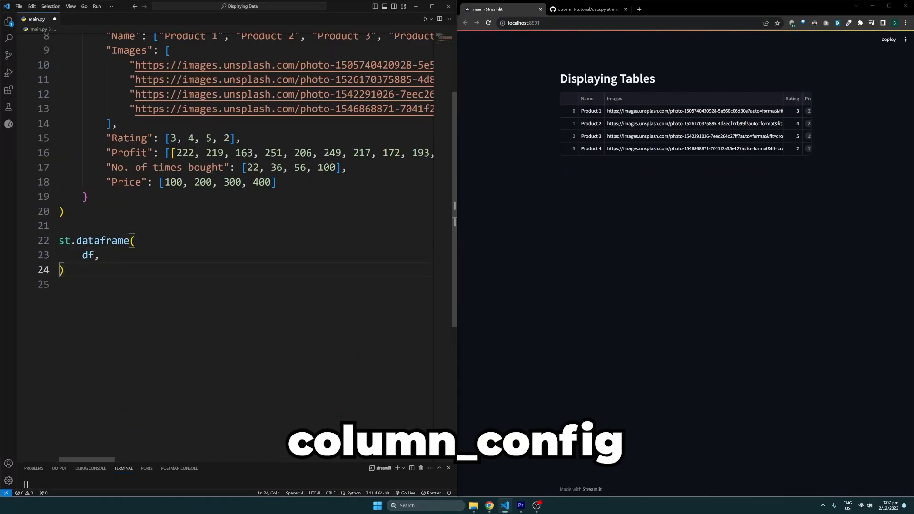
Step: Add column_config with an ImageColumn for Images so thumbnails show
{"action": "type", "text": "column_config={},"}
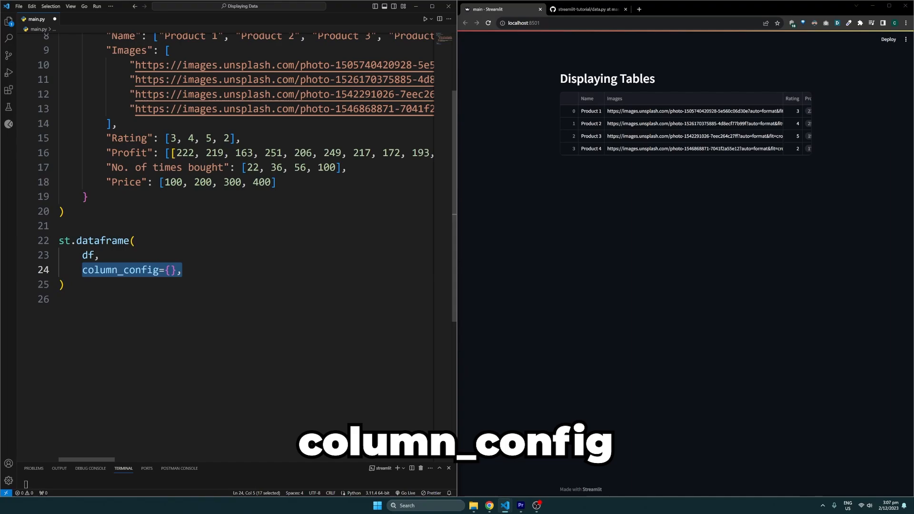
{"action": "type", "text": "\"Images\": st.column_config.ImageColumn(),"}
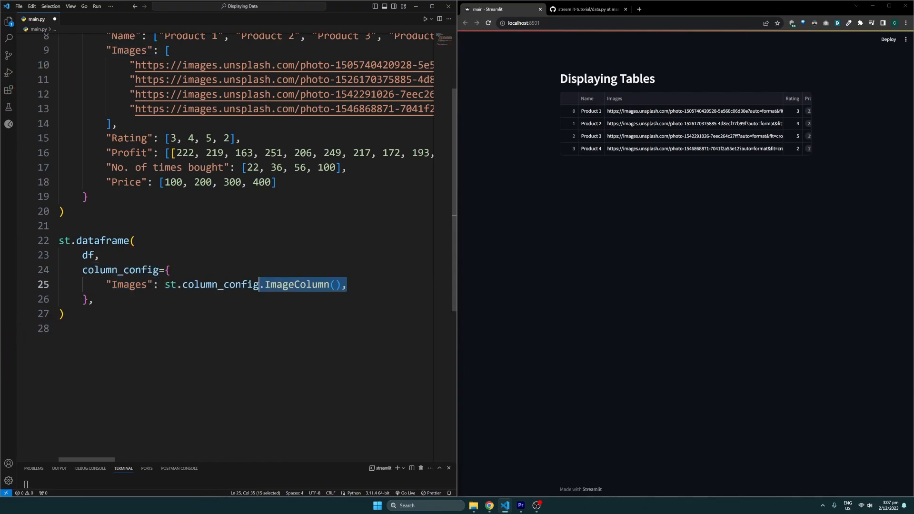
{"action": "key", "text": "ctrl+s"}
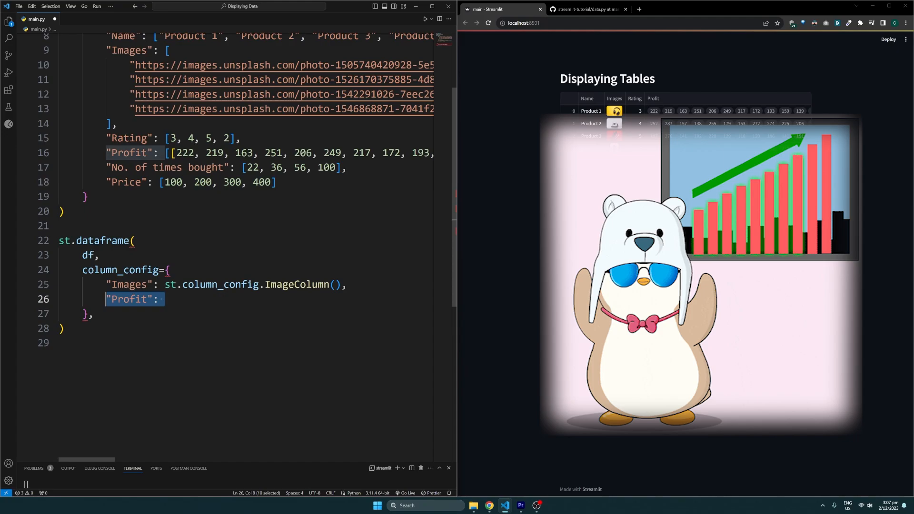
Step: Add a Profit LineChartColumn with y_min=100, y_max=300 and a '$%d' NumberColumn for Price
{"action": "type", "text": "st.column_config.LineChartColumn(),"}
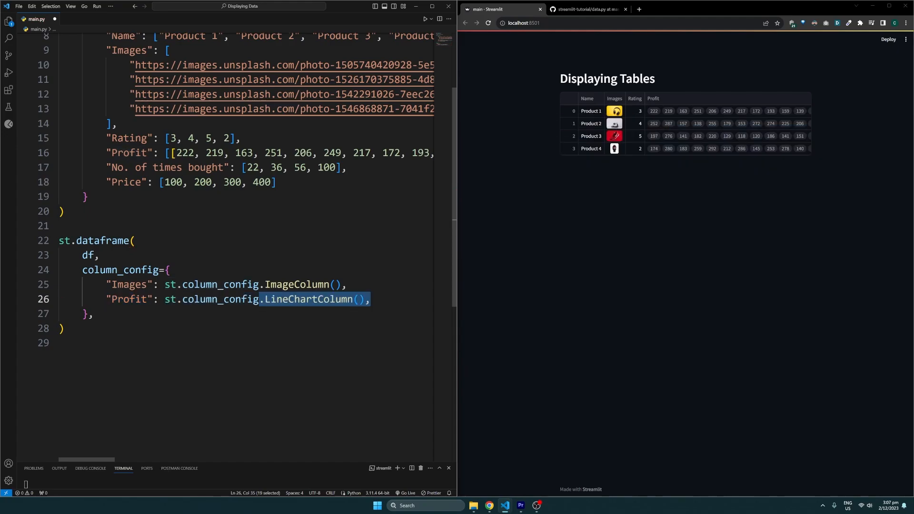
{"action": "type", "text": "y_min=100, y_max=300"}
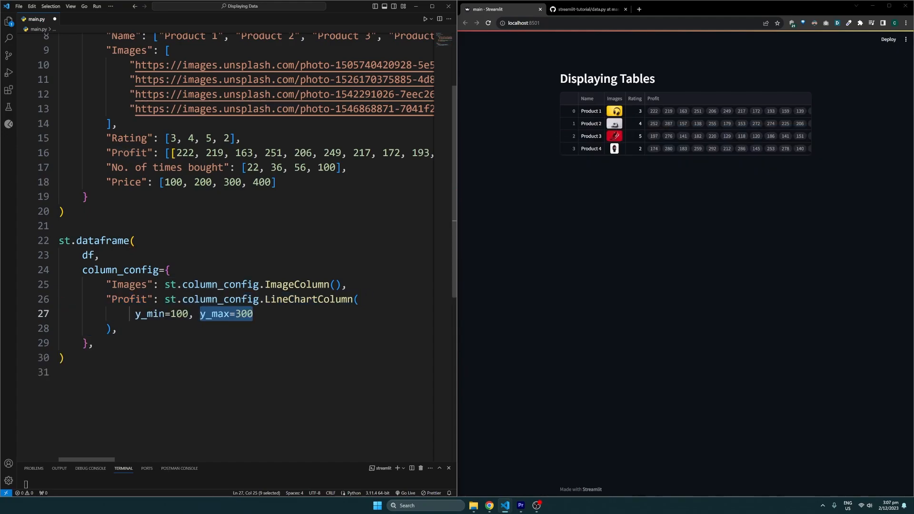
{"action": "key", "text": "ctrl+s"}
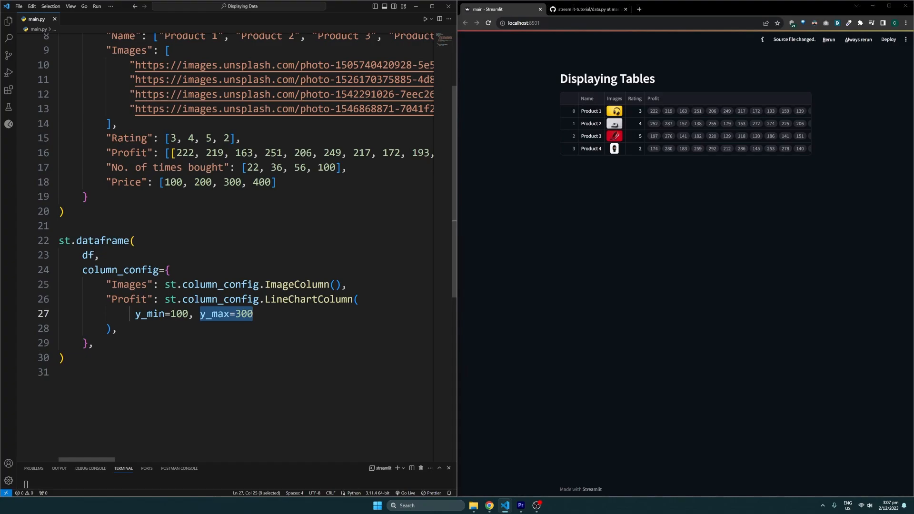
{"action": "left_click", "coordinate": [827, 39]}
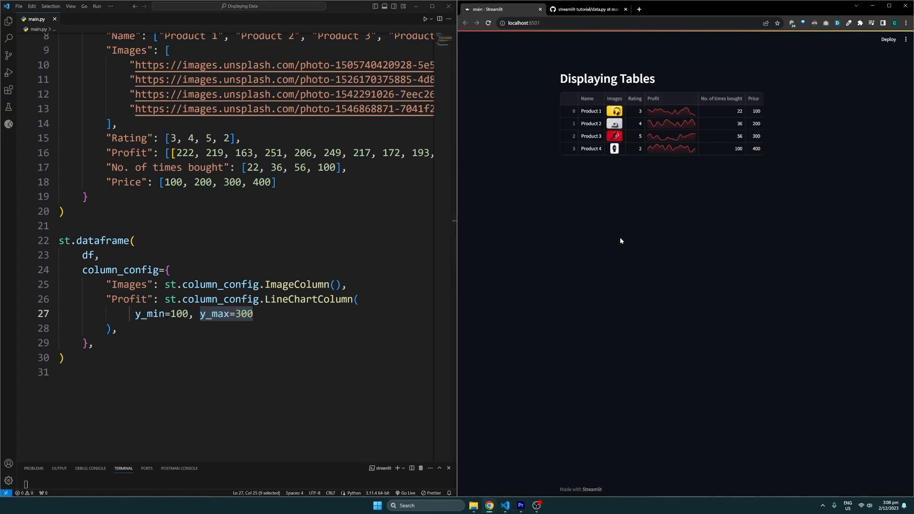
{"action": "mouse_move", "coordinate": [689, 117]}
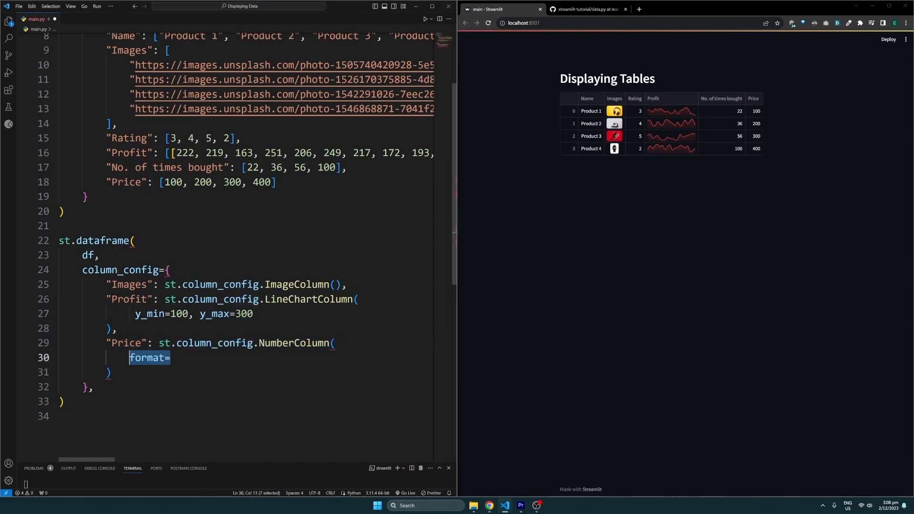
{"action": "type", "text": "\"$%d\""}
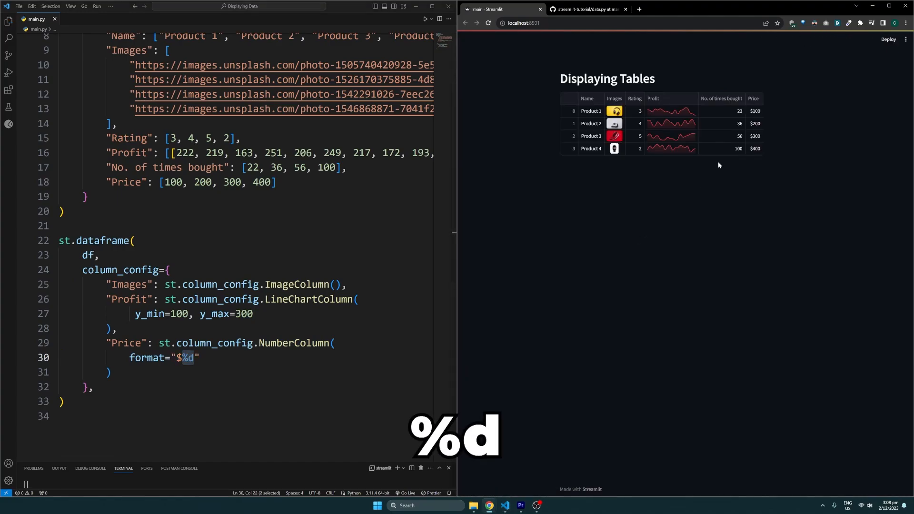
{"action": "mouse_move", "coordinate": [754, 173]}
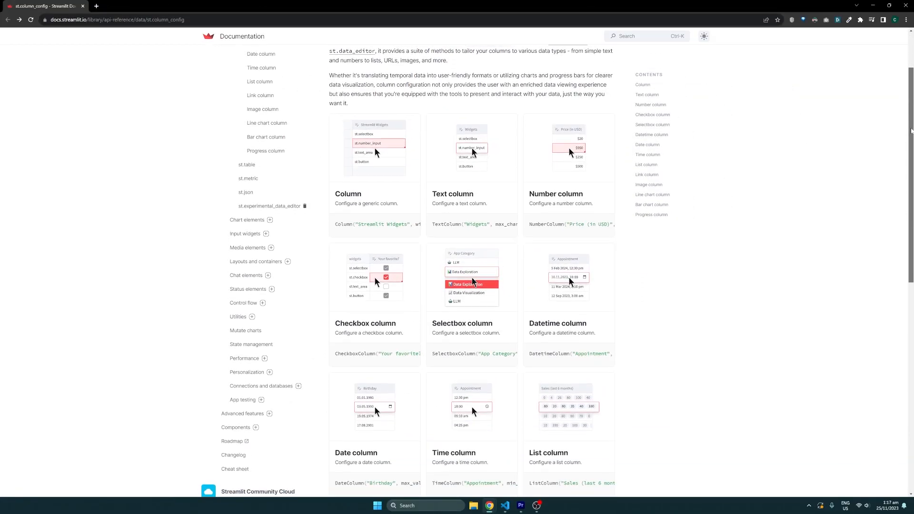
Step: Scroll through the column type cards on the st.column_config docs page
{"action": "scroll", "scroll_direction": "down", "scroll_amount": 3}
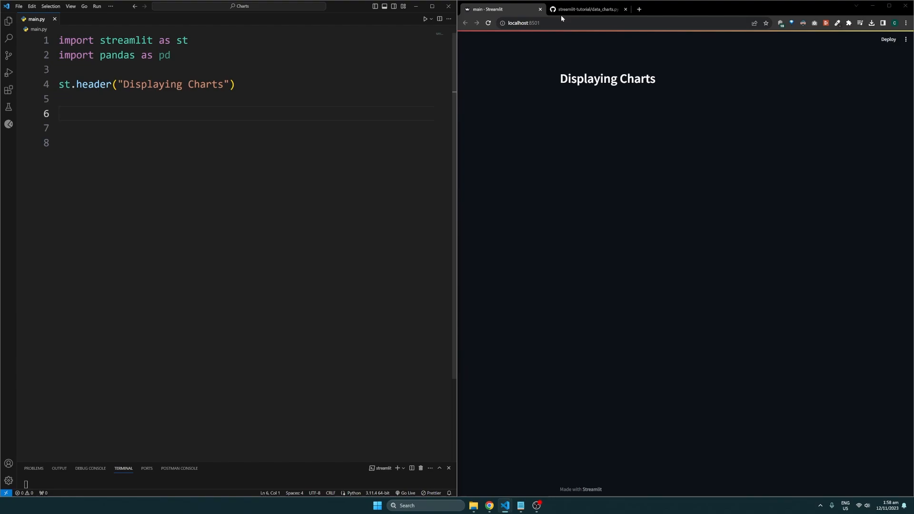
Step: Paste df_2 from GitHub and chart it with line, bar and area charts by Quarter
{"action": "left_click", "coordinate": [586, 9]}
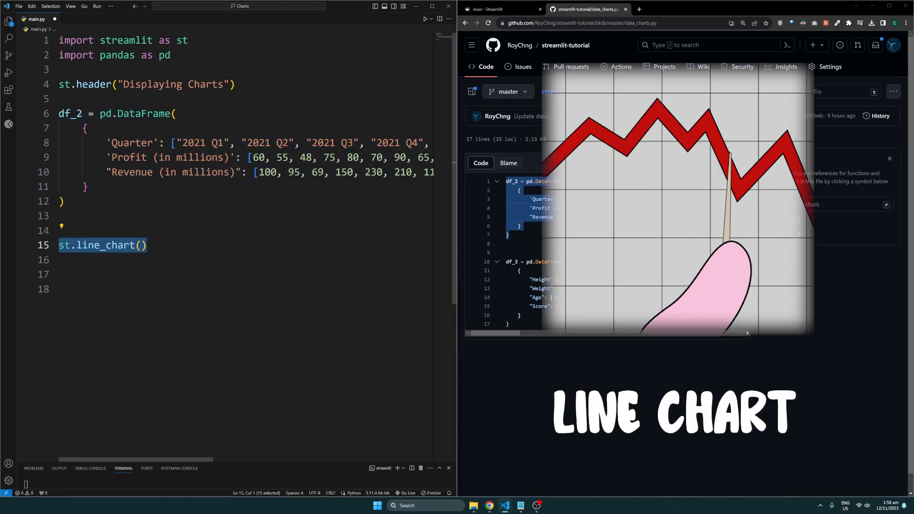
{"action": "type", "text": "df_2, x=\"Quarter\", y=\"Profit (in millions"}
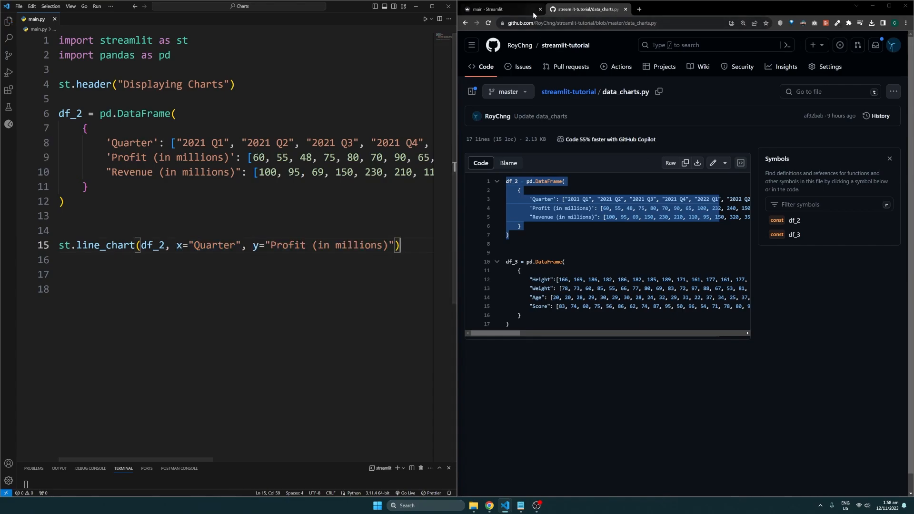
{"action": "left_click", "coordinate": [491, 8]}
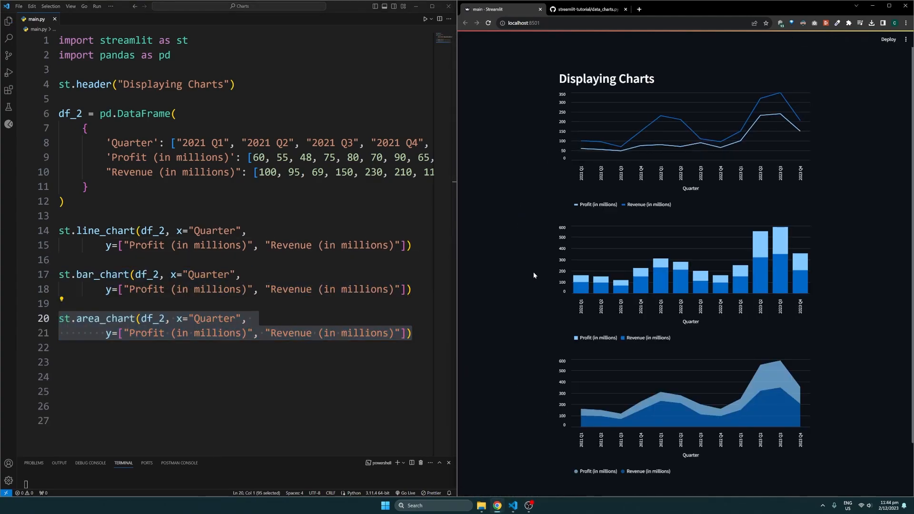
Step: Paste df_3 from GitHub and plot st.scatter_chart with Height, Weight, Age colour and Score size
{"action": "left_click", "coordinate": [583, 8]}
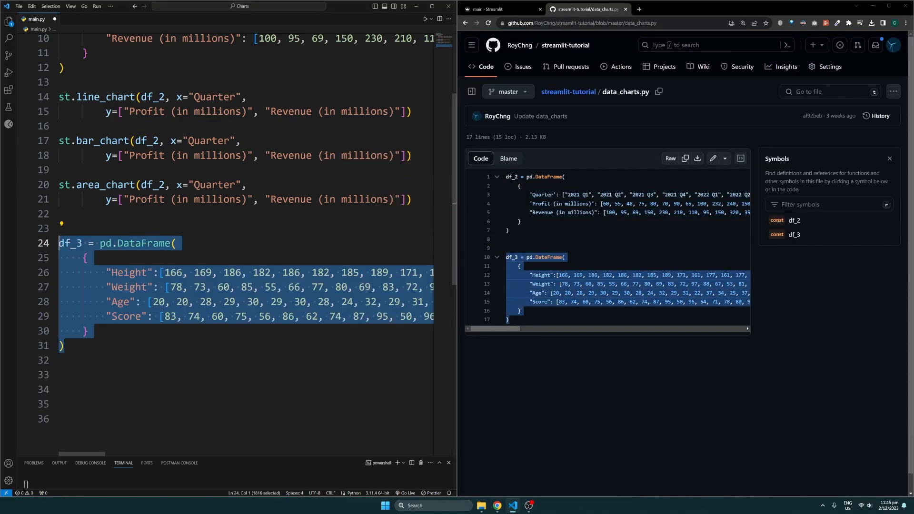
{"action": "type", "text": "st.scatter_chart(df_3,)"}
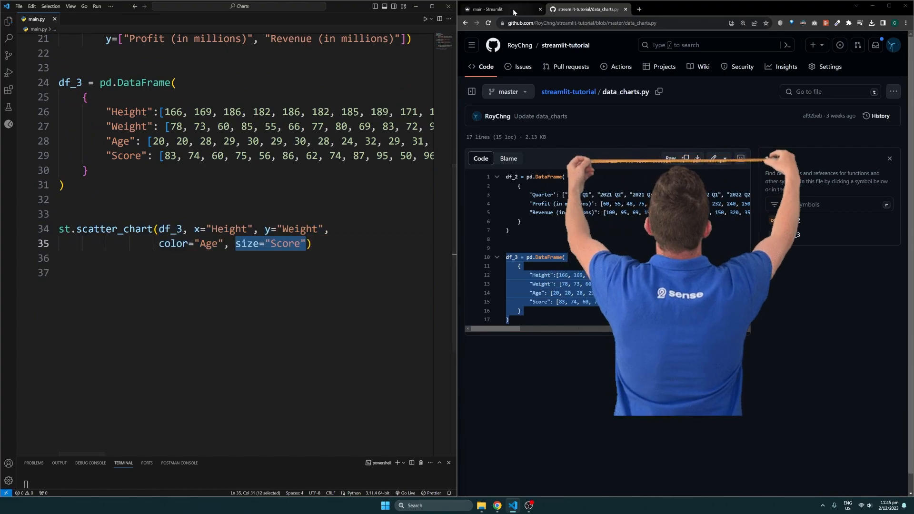
{"action": "left_click", "coordinate": [498, 9]}
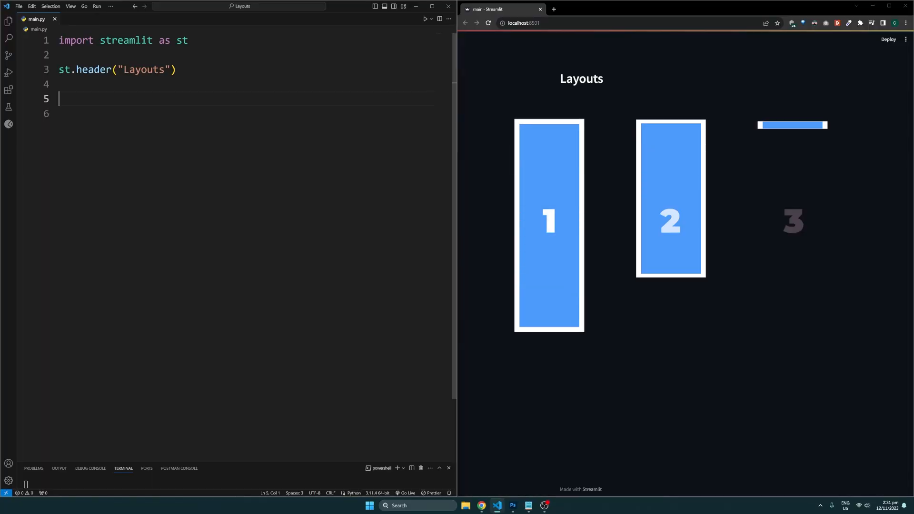
Step: Split three Unsplash images across col1–col3 with st.columns(3), then relabel as tabs 'Image 1'–'Image 3'
{"action": "type", "text": "st.columns()"}
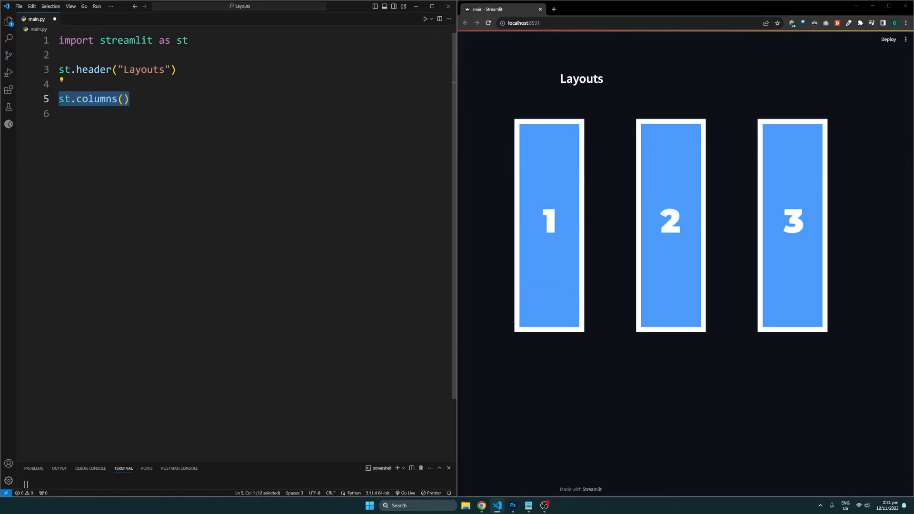
{"action": "type", "text": "3"}
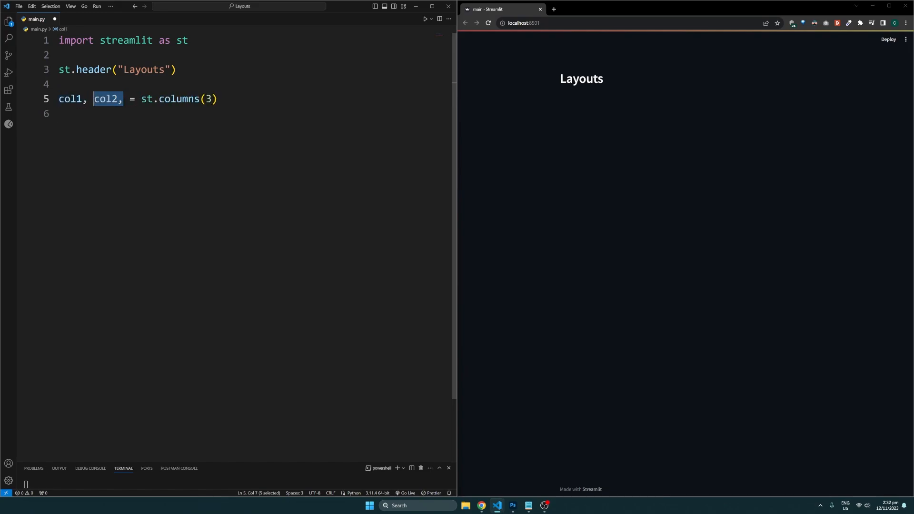
{"action": "type", "text": "col3"}
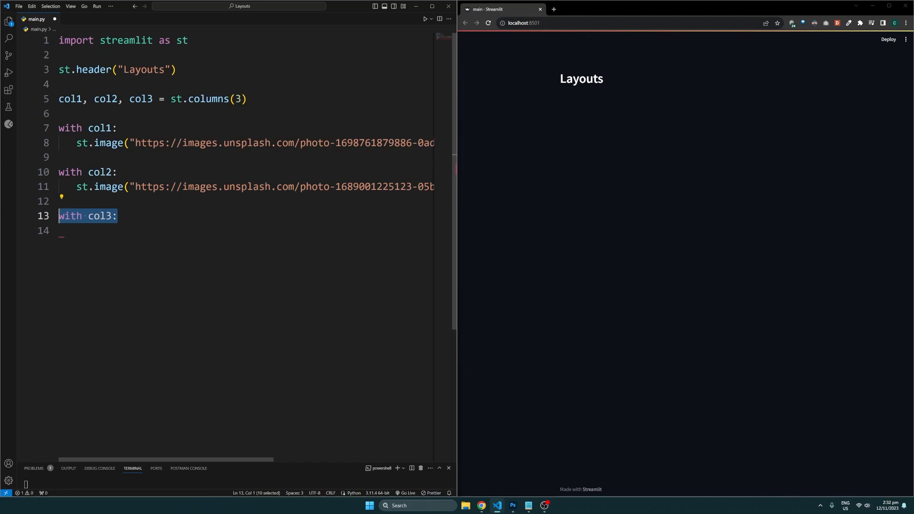
{"action": "type", "text": "st.image(\"https://images.unsplash.com/photo-1682687982502-b05"}
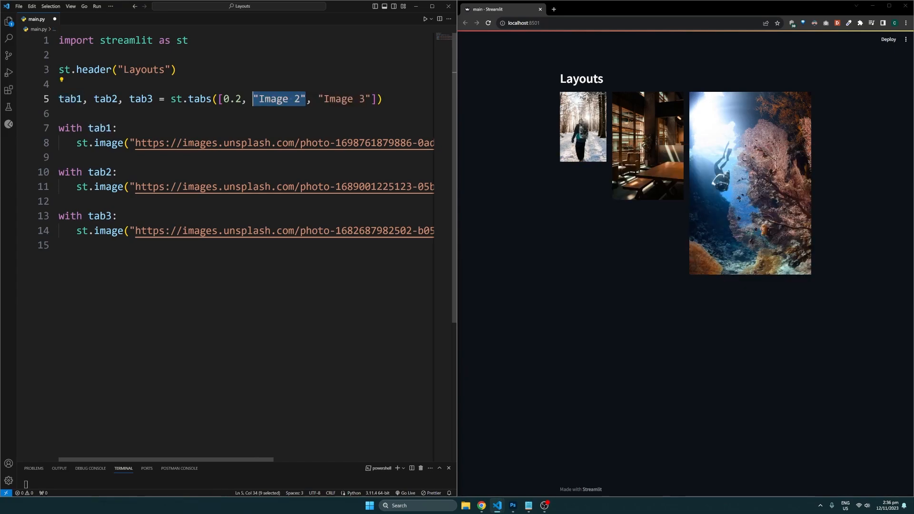
{"action": "type", "text": "\"Image 1\""}
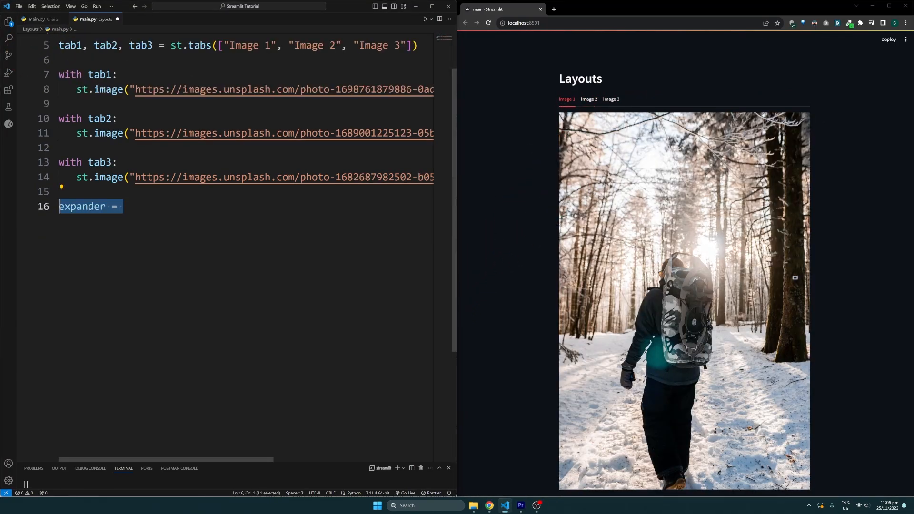
Step: Write a 'See explanation' st.expander whose with-block holds st.header('This is an explanation'), then save
{"action": "type", "text": "st.expander(\"See explanation\")"}
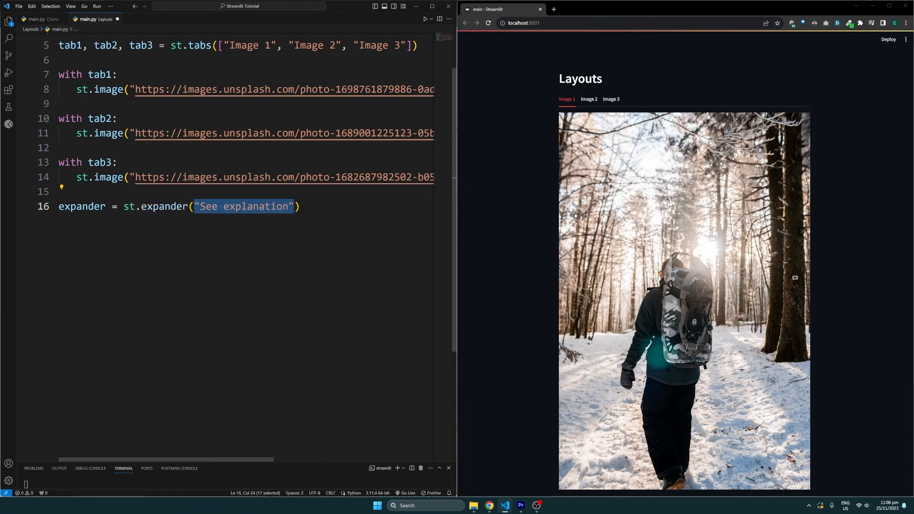
{"action": "type", "text": "with expander:"}
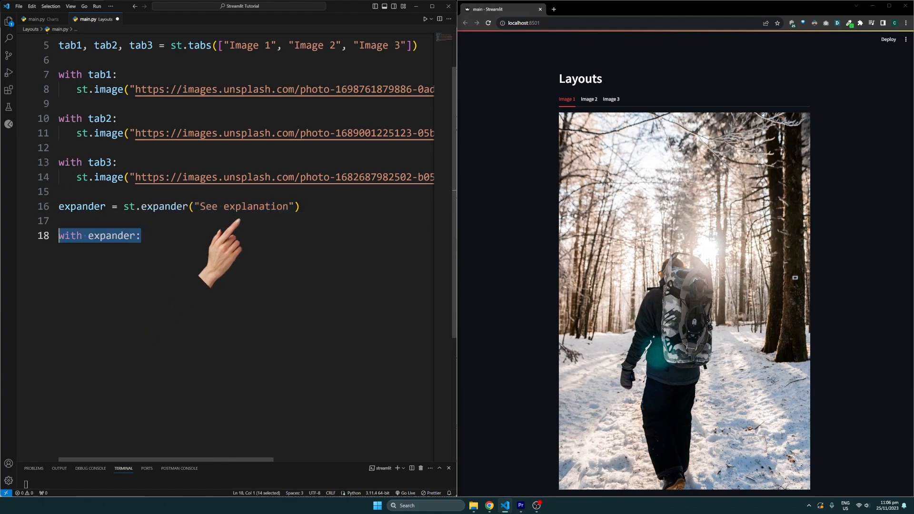
{"action": "type", "text": "st.header(\"This is an explanation\")"}
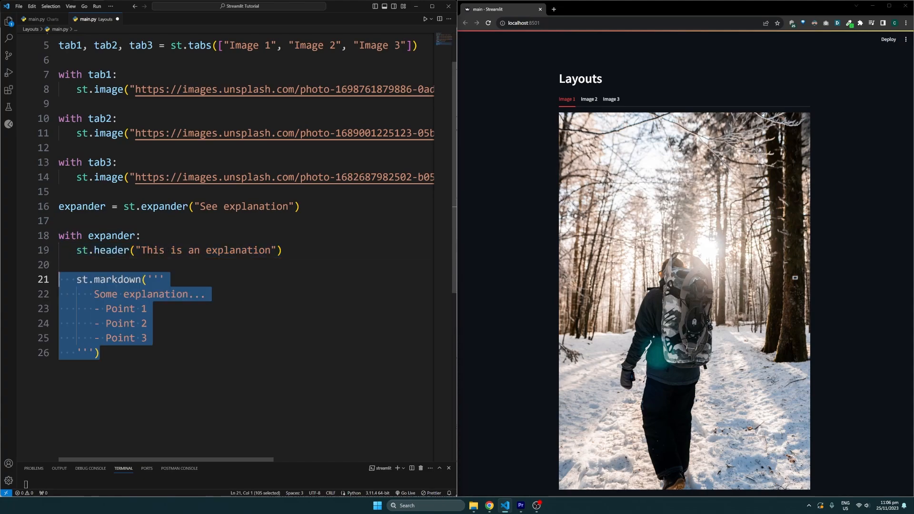
{"action": "key", "text": "ctrl+s"}
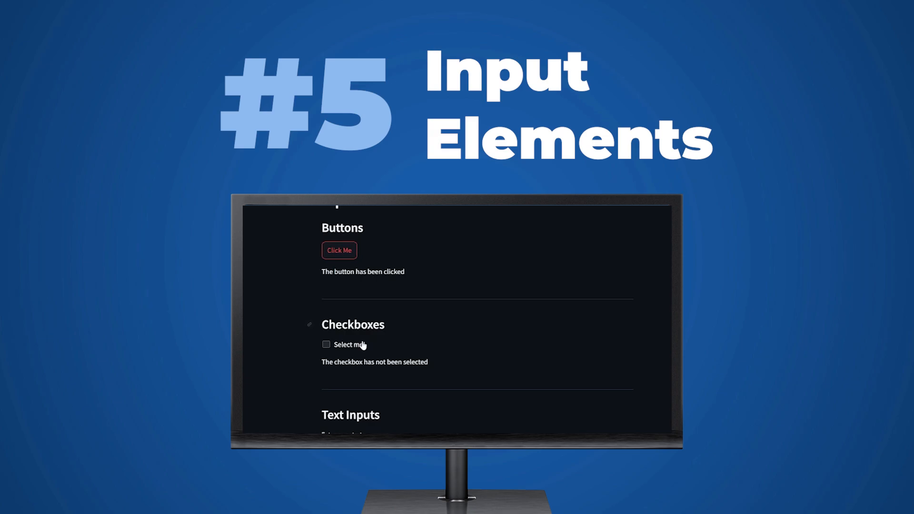
Step: Enter 'Test Test' into the running app's text input so it echoes the entered text
{"action": "scroll", "scroll_direction": "down", "scroll_amount": 3}
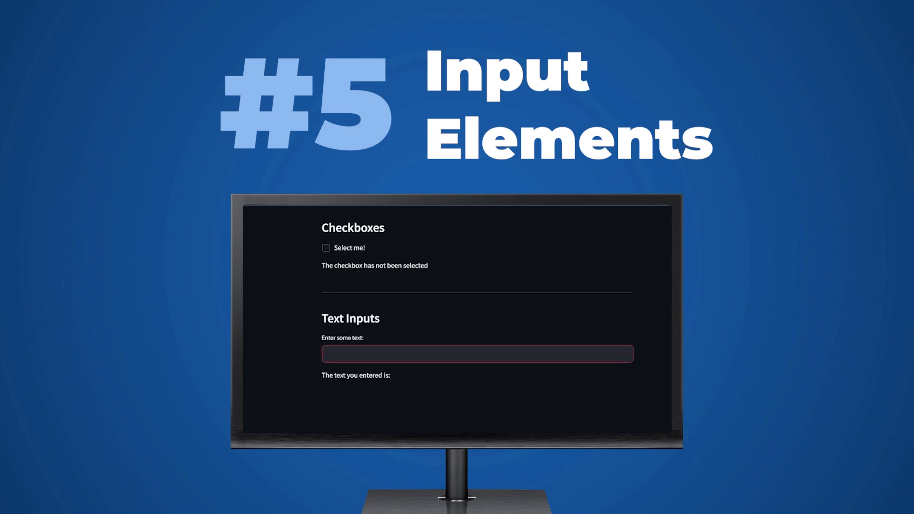
{"action": "type", "text": "Test Test"}
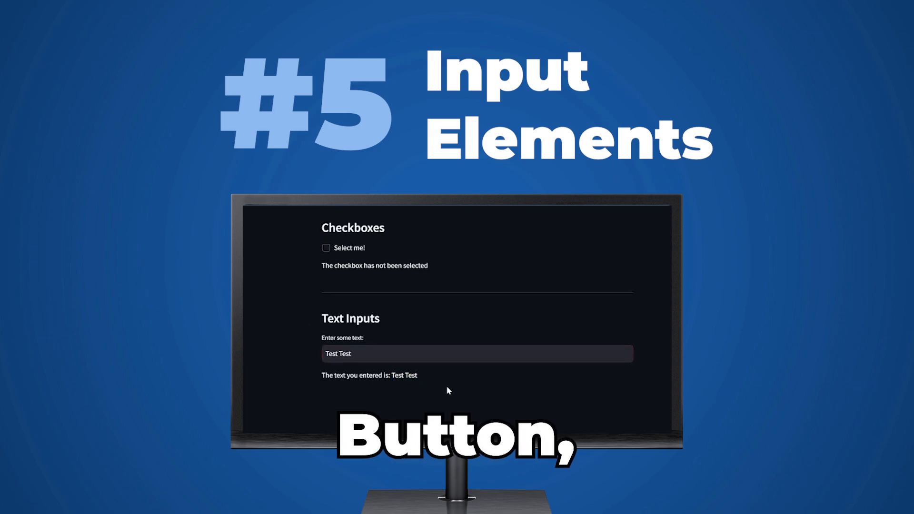
{"action": "scroll", "scroll_direction": "up", "scroll_amount": 3}
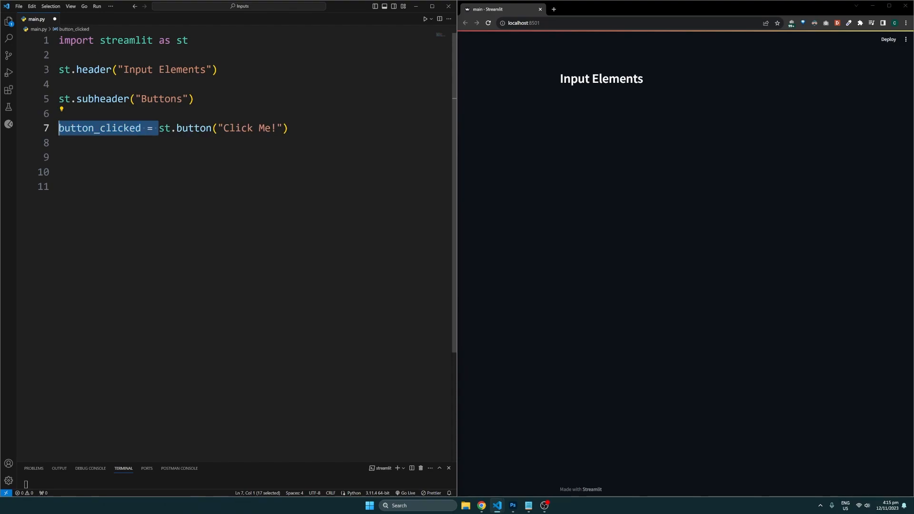
Step: Add the if button_clicked: branch showing 'The button has been clicked', save and rerun the app
{"action": "type", "text": "if button_clicked:"}
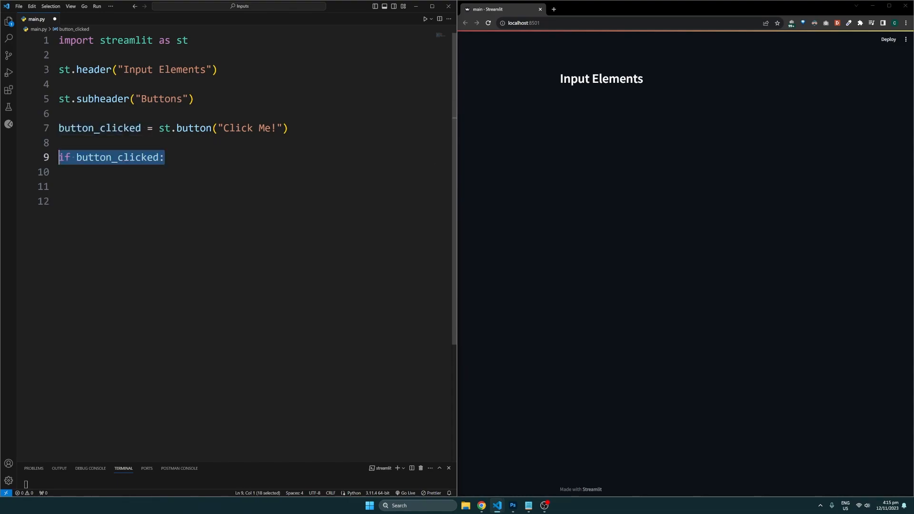
{"action": "type", "text": "st.markdown(\"The button has been clicked\")"}
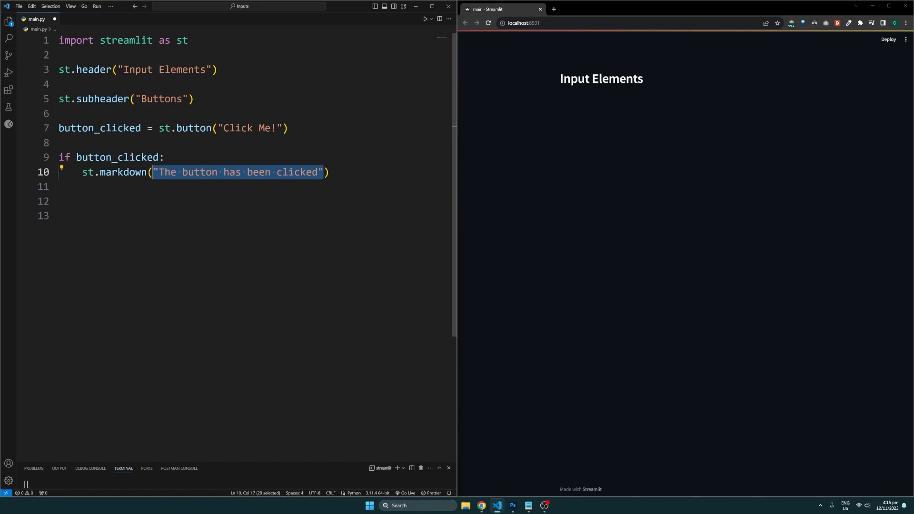
{"action": "key", "text": "ctrl+s"}
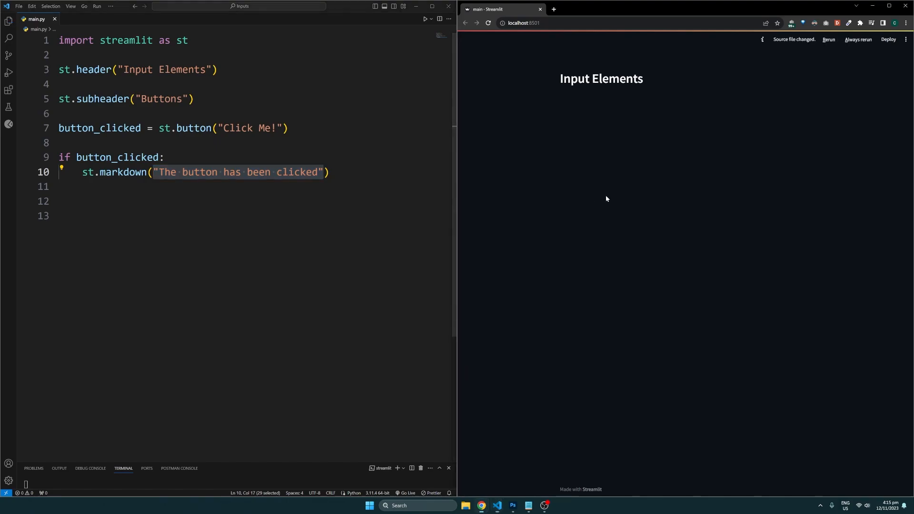
{"action": "left_click", "coordinate": [827, 39]}
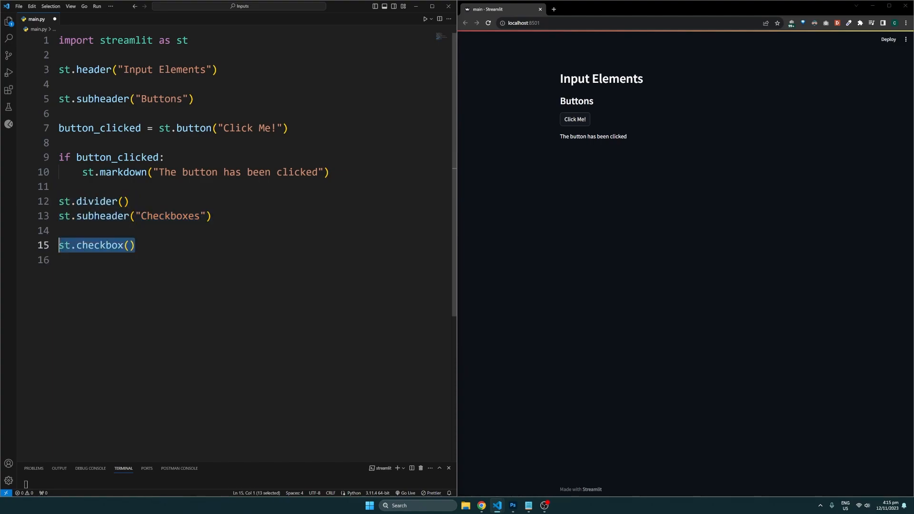
Step: Add a 'Select me!' st.checkbox and a text input, trying it with 'Hello world'
{"action": "type", "text": "checkbox_selected = st.checkbox(\"Select me!\")"}
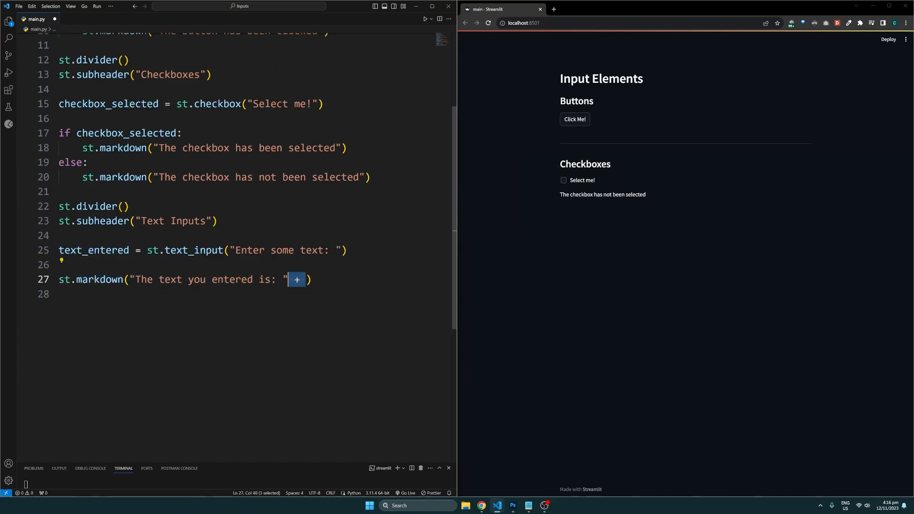
{"action": "type", "text": "text_entered"}
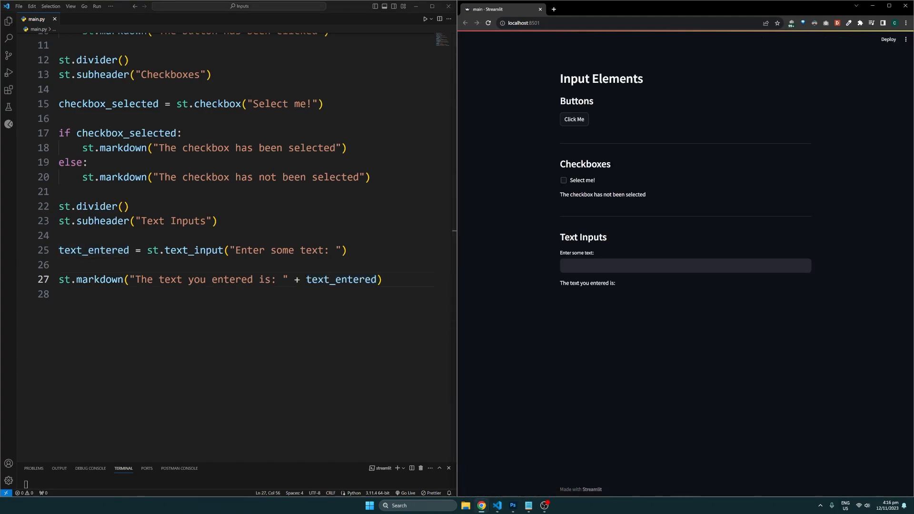
{"action": "type", "text": "Hello world"}
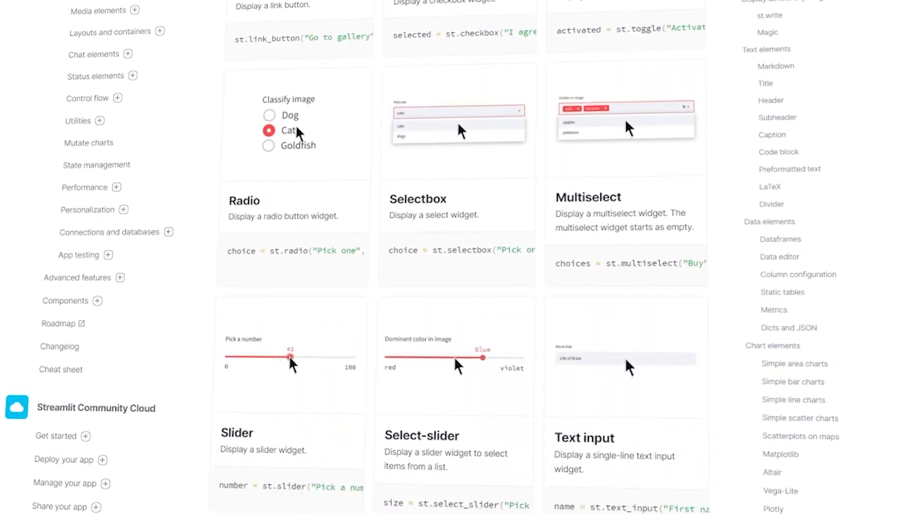
{"action": "scroll", "scroll_direction": "down", "scroll_amount": 3}
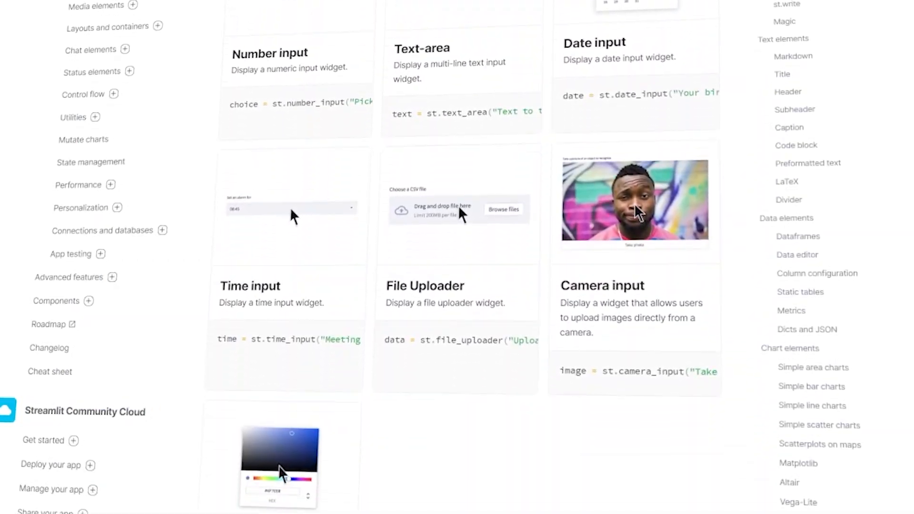
{"action": "scroll", "scroll_direction": "up", "scroll_amount": 3}
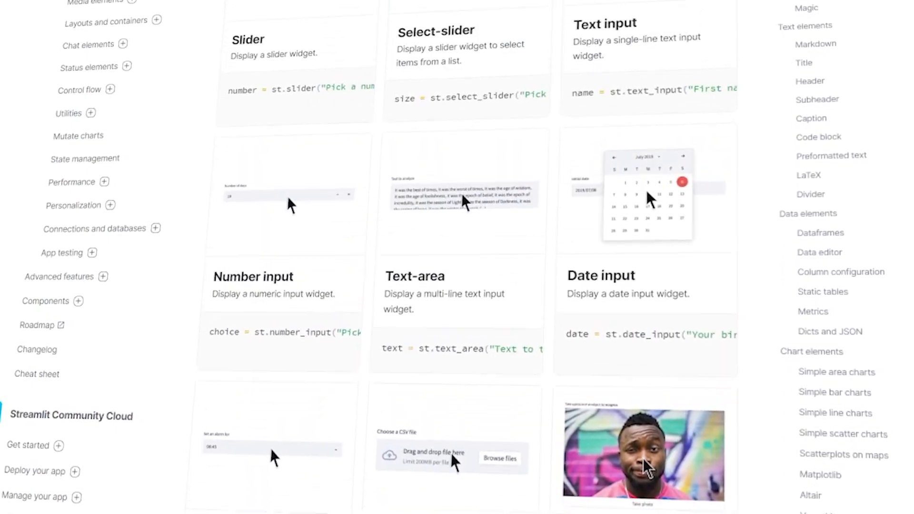
{"action": "scroll", "scroll_direction": "down", "scroll_amount": 3}
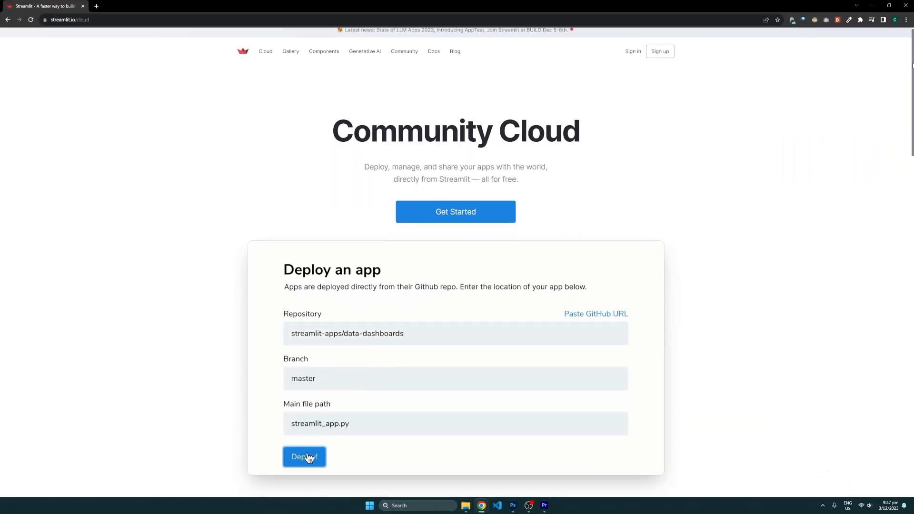
{"action": "scroll", "scroll_direction": "down", "scroll_amount": 3}
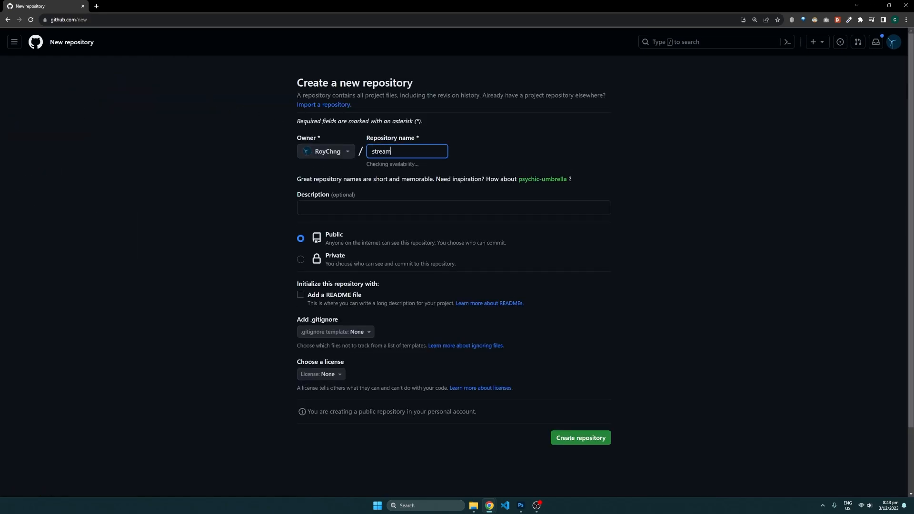
Step: Create the public streamlit-example repository and commit the uploaded project files to it
{"action": "left_click", "coordinate": [580, 438]}
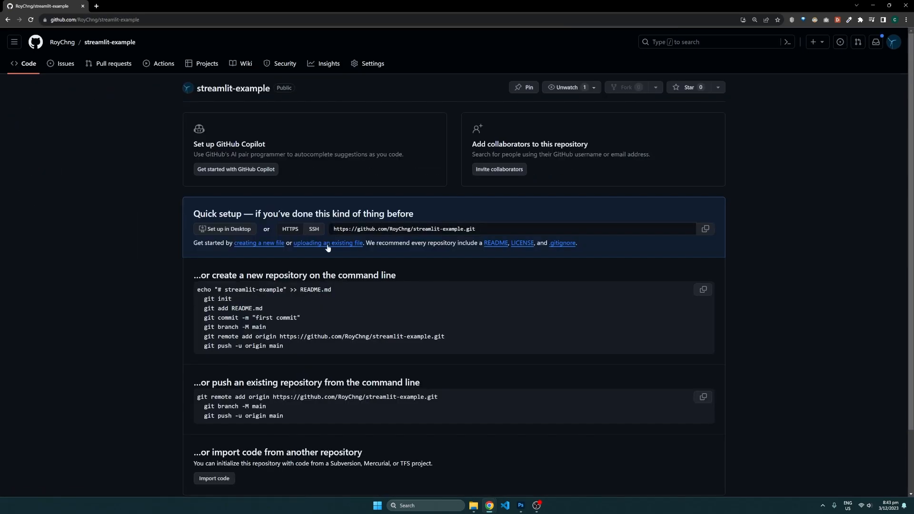
{"action": "left_click", "coordinate": [327, 243]}
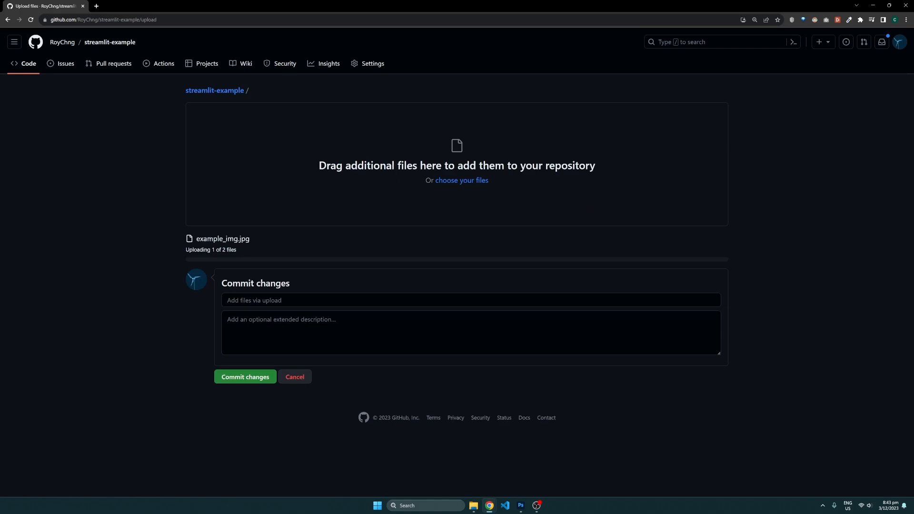
{"action": "left_click", "coordinate": [245, 377]}
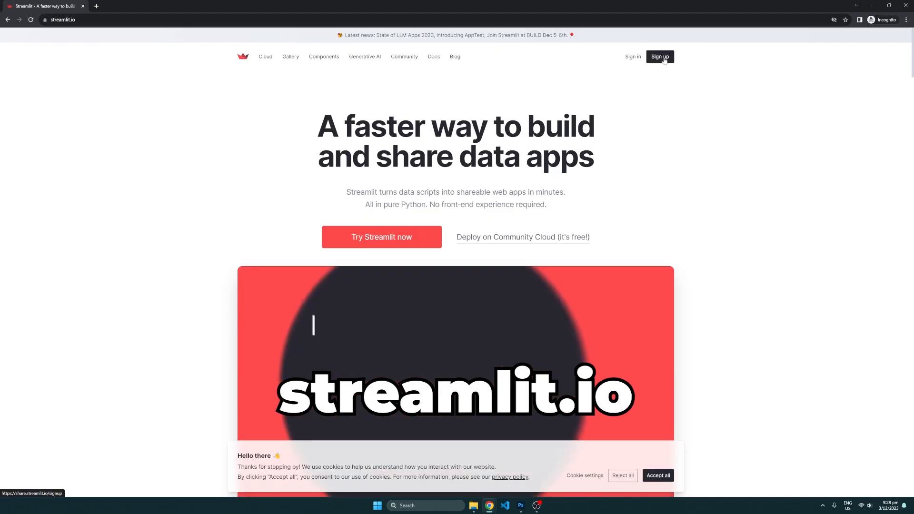
Step: Sign up on Community Cloud and choose the streamlit-example repository to deploy
{"action": "left_click", "coordinate": [659, 56]}
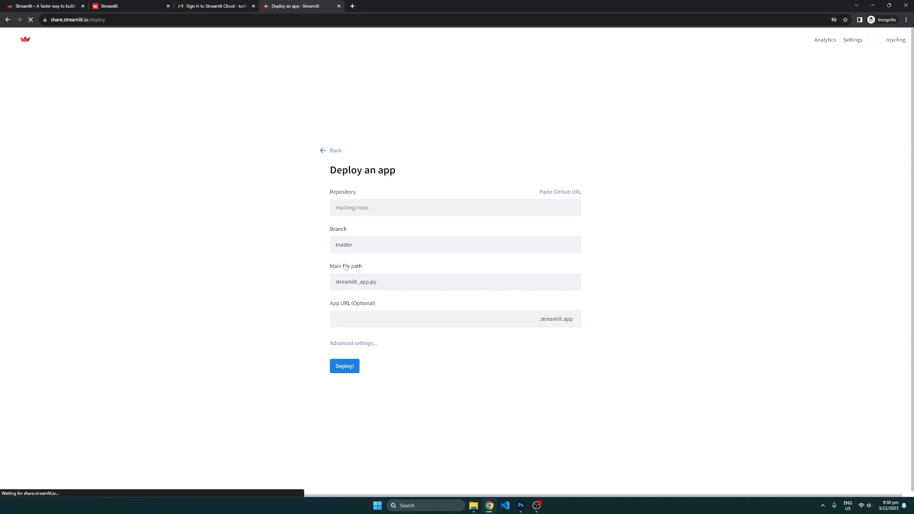
{"action": "type", "text": "streamlit"}
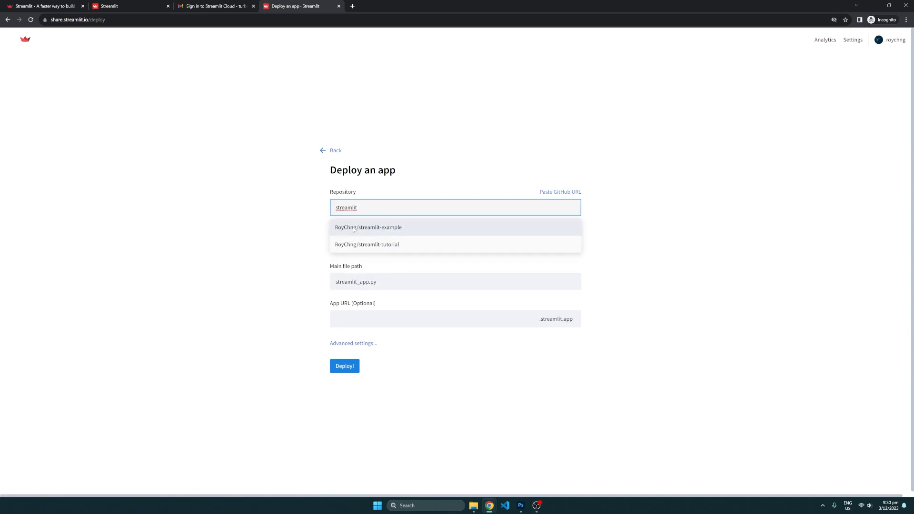
{"action": "left_click", "coordinate": [367, 228]}
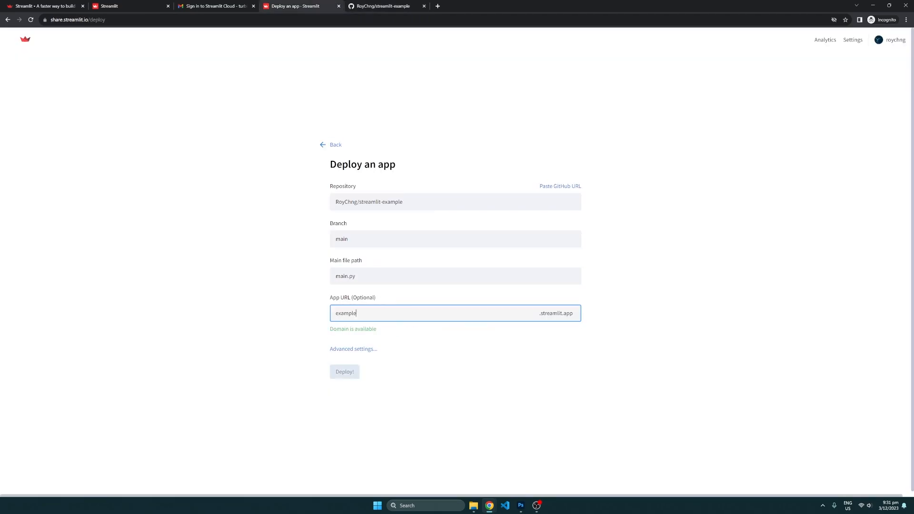
Step: Extend the App URL with '-turbinethree' and deploy main.py from branch main
{"action": "type", "text": "-turbinethree"}
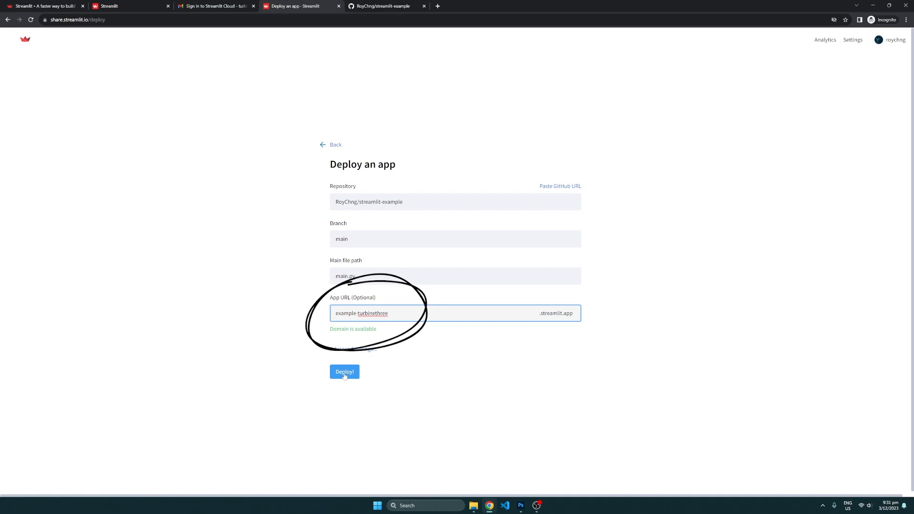
{"action": "left_click", "coordinate": [344, 373]}
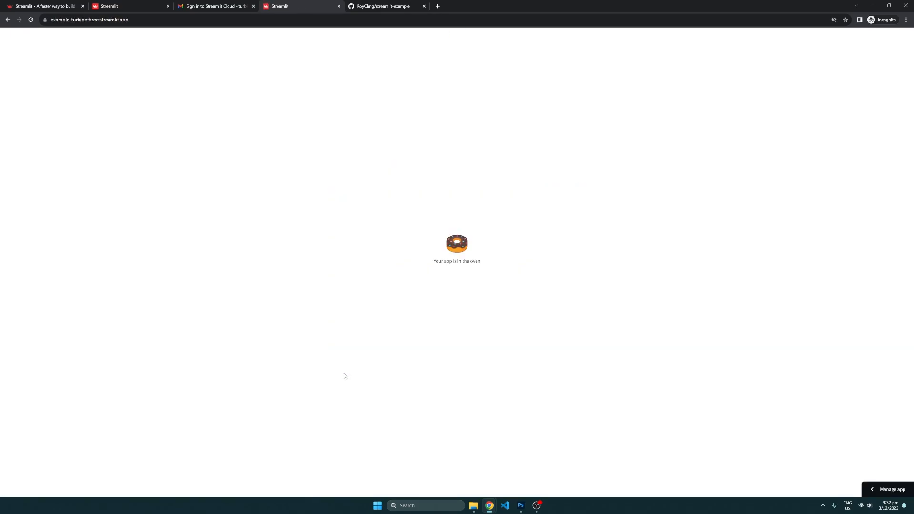